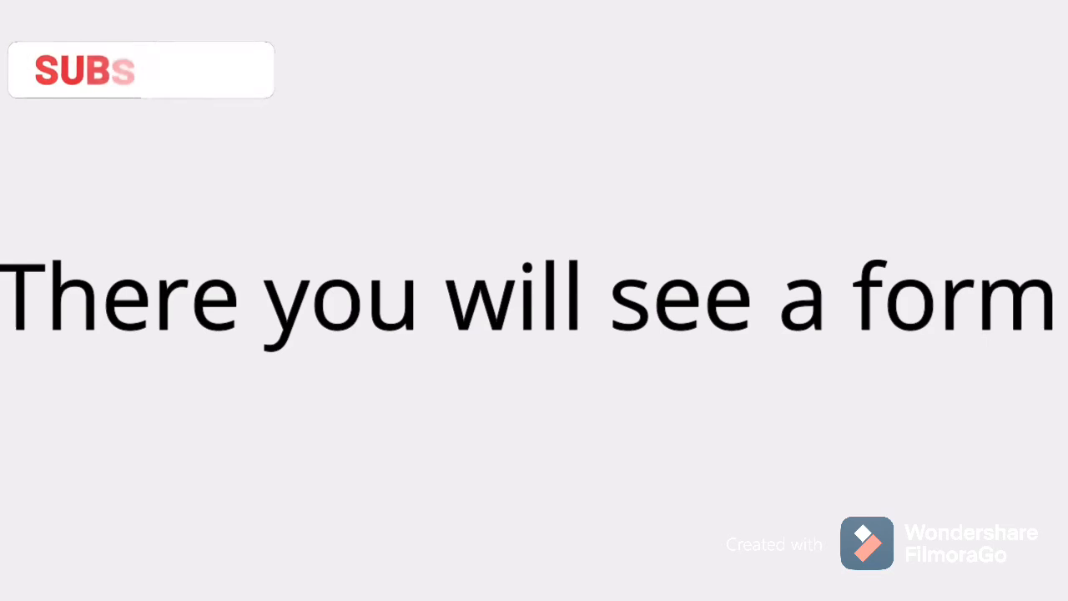
Advance to the slide 'Fill it out and you will get the silver membership card'
{"action": "left_click", "coordinate": [140, 69]}
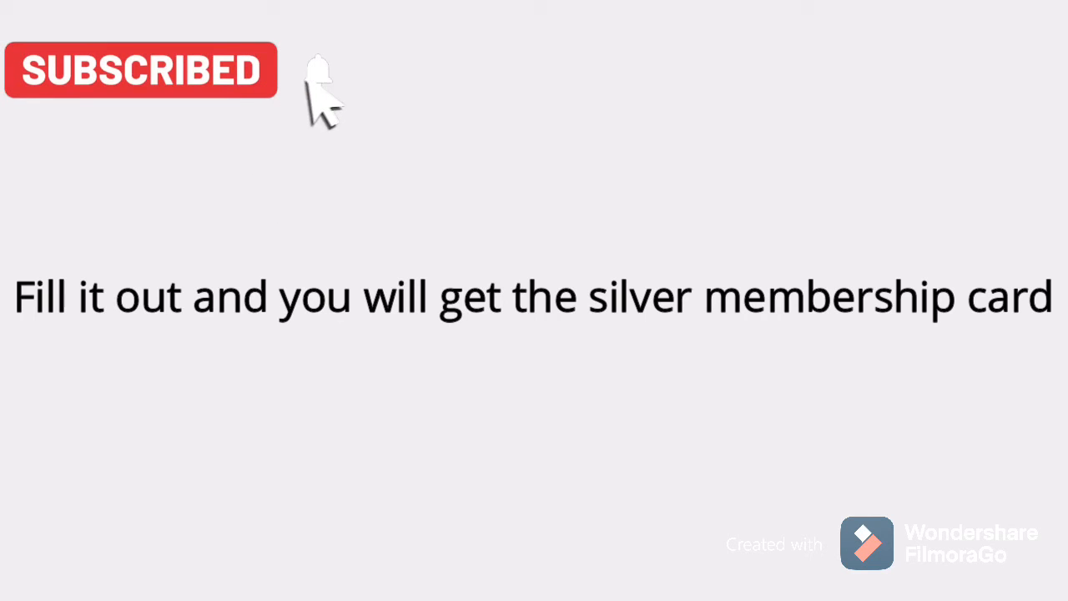